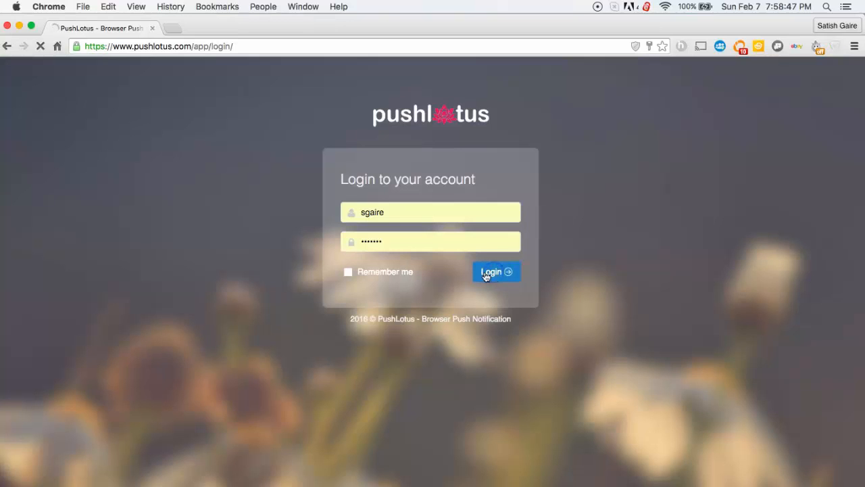
Step: Log in with the filled-in credentials to reach the subscriber statistics dashboard
click(494, 270)
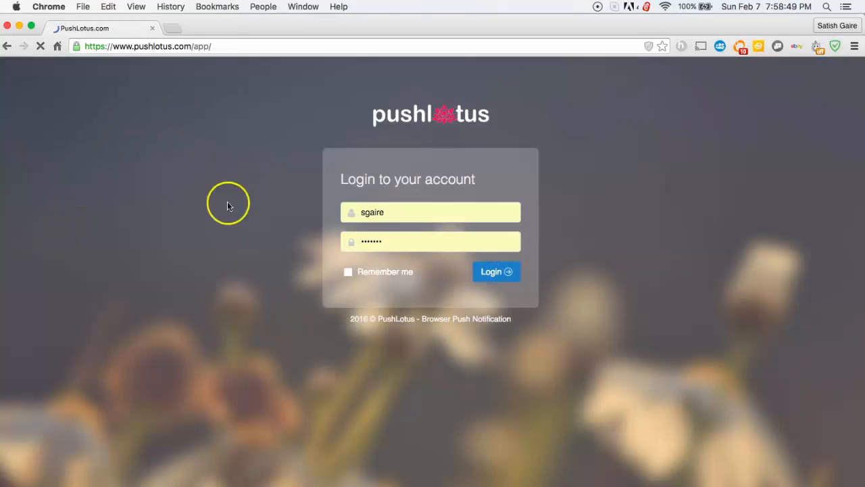
click(494, 270)
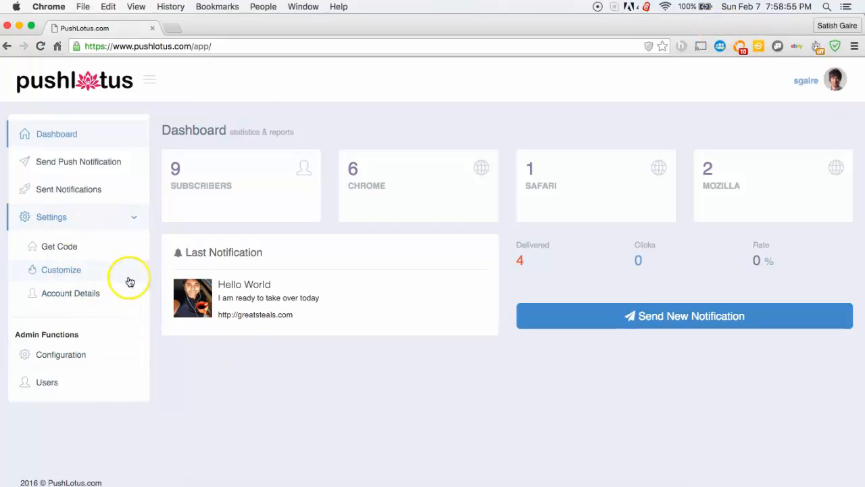
Step: Go to the Customize settings page for the website's opt-in box and chicklet
click(62, 271)
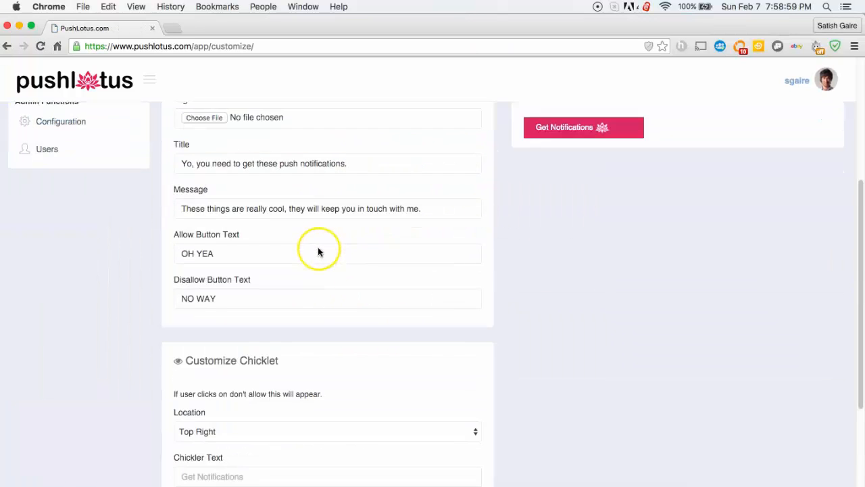
scroll(up, 3)
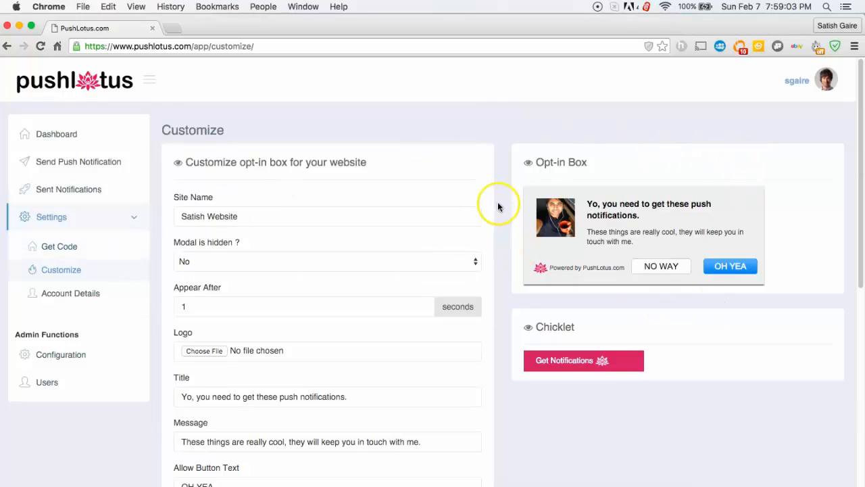
mouse_move(590, 206)
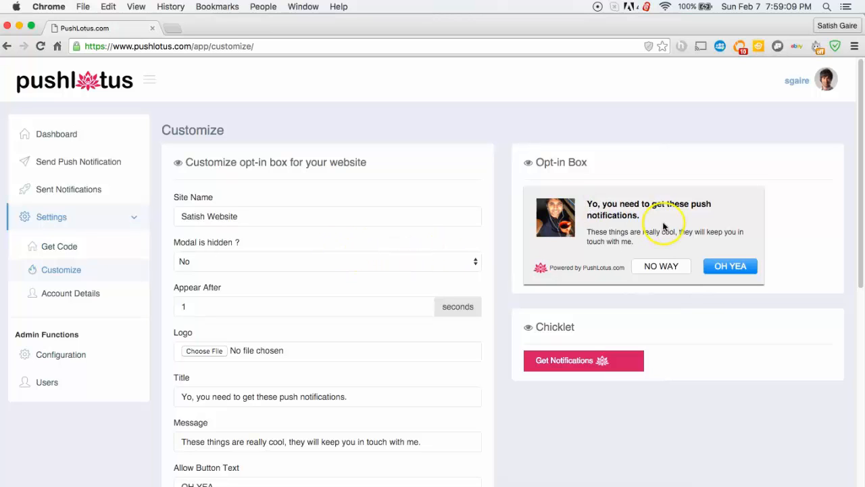
scroll(down, 3)
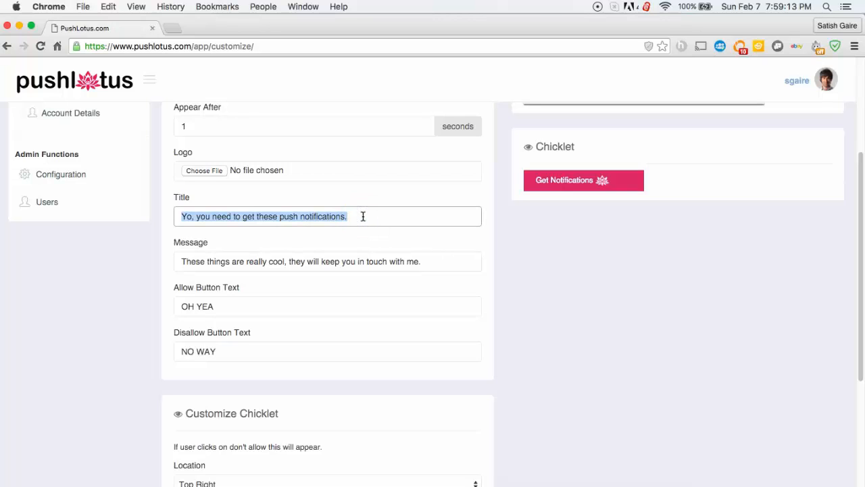
mouse_move(312, 184)
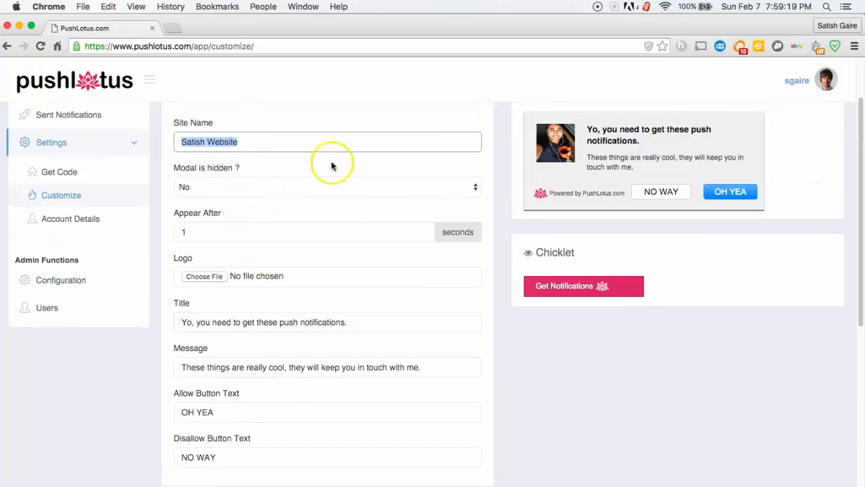
click(221, 233)
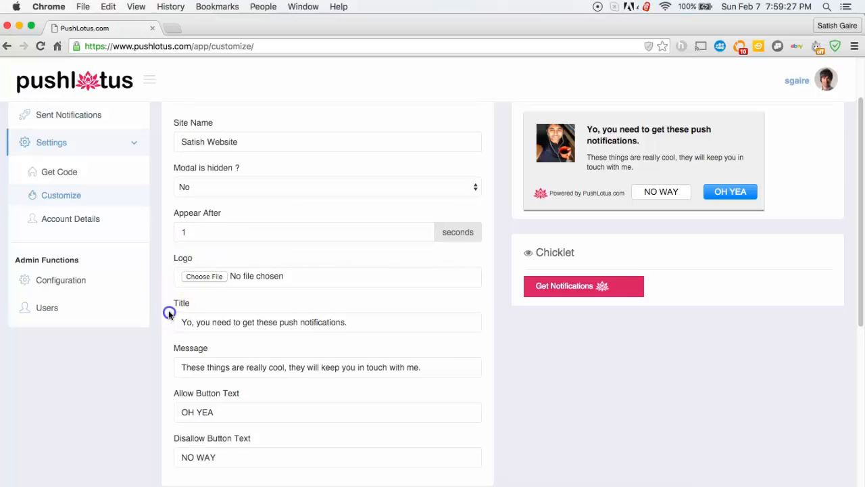
Step: Review the opt-in box and chicklet fields with their live previews further down the page
scroll(down, 3)
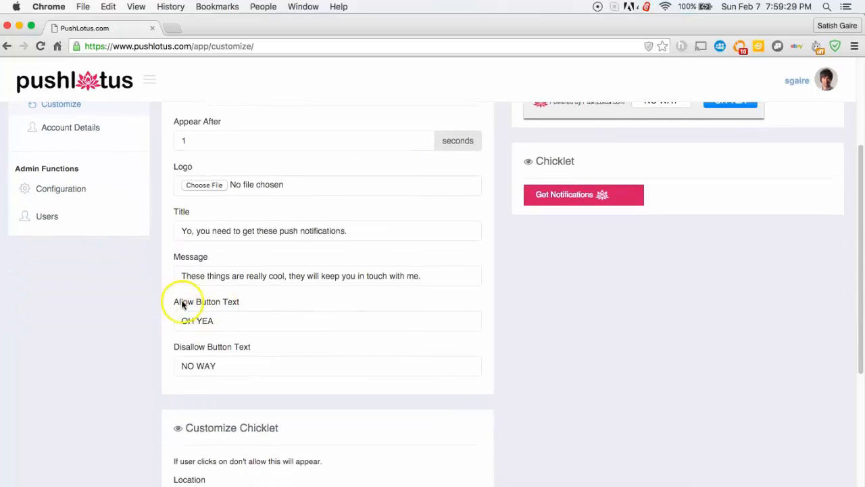
mouse_move(173, 306)
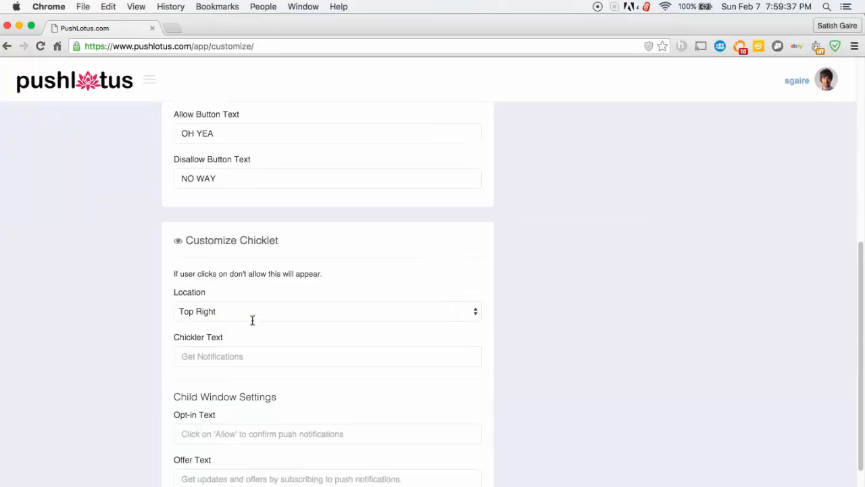
scroll(down, 3)
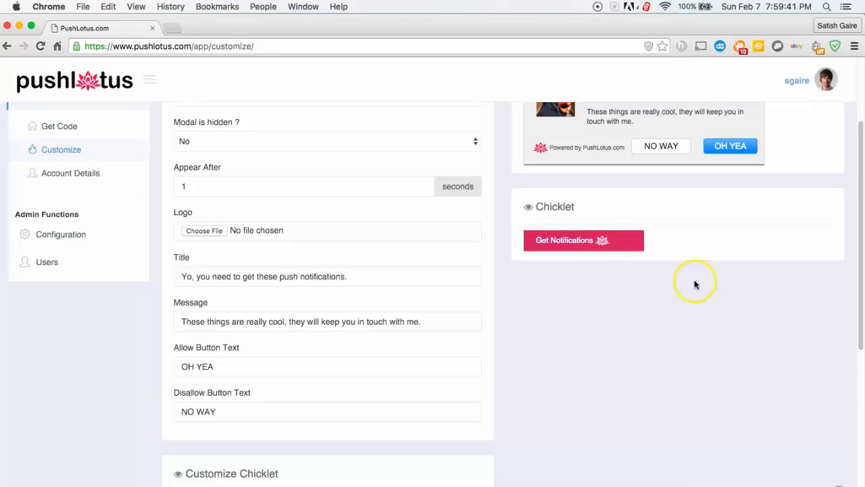
mouse_move(574, 249)
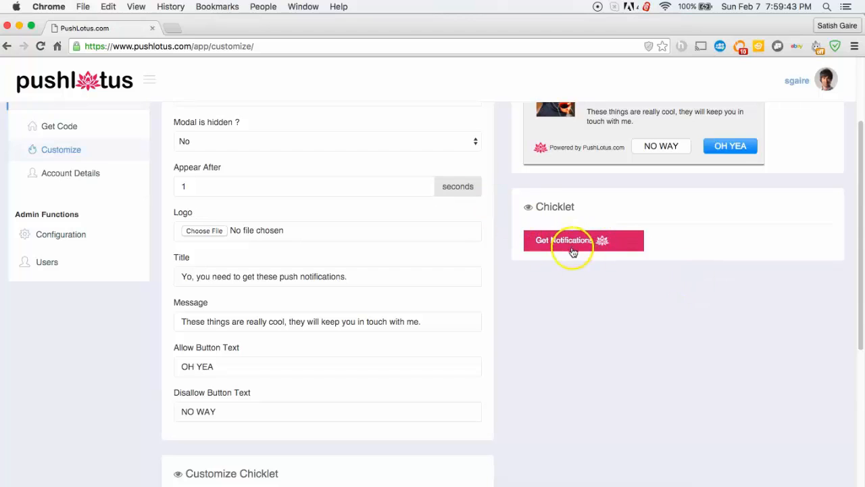
mouse_move(757, 389)
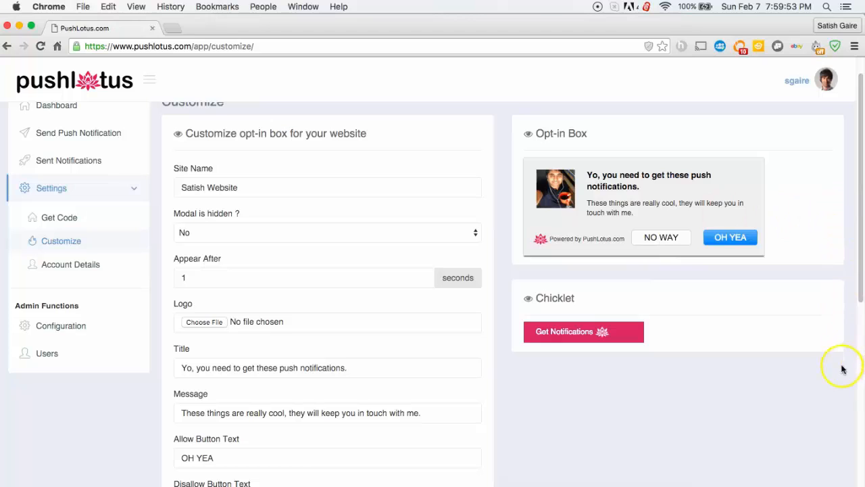
scroll(down, 3)
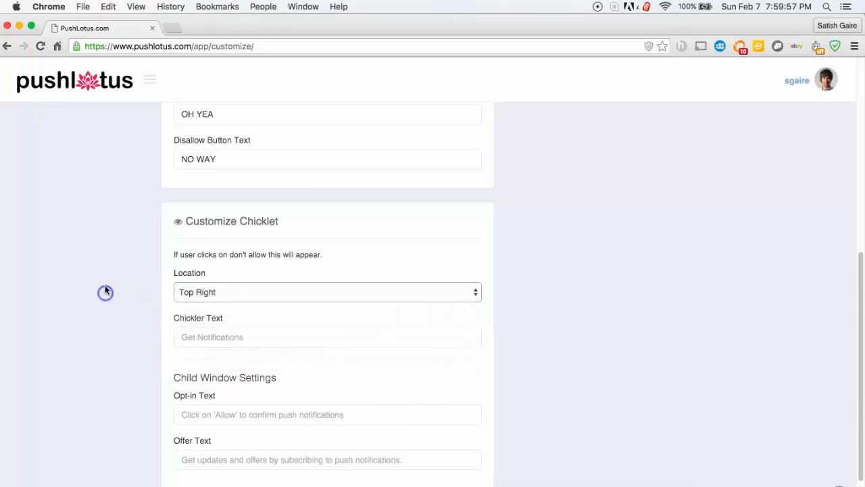
mouse_move(361, 235)
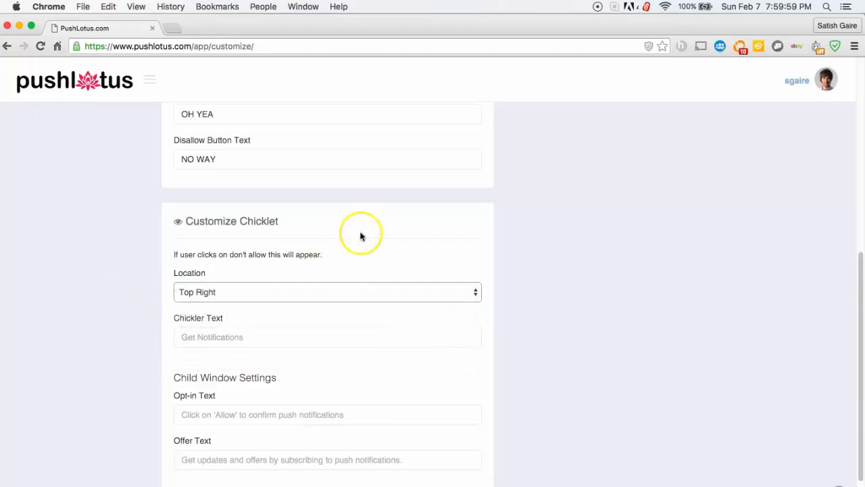
mouse_move(813, 383)
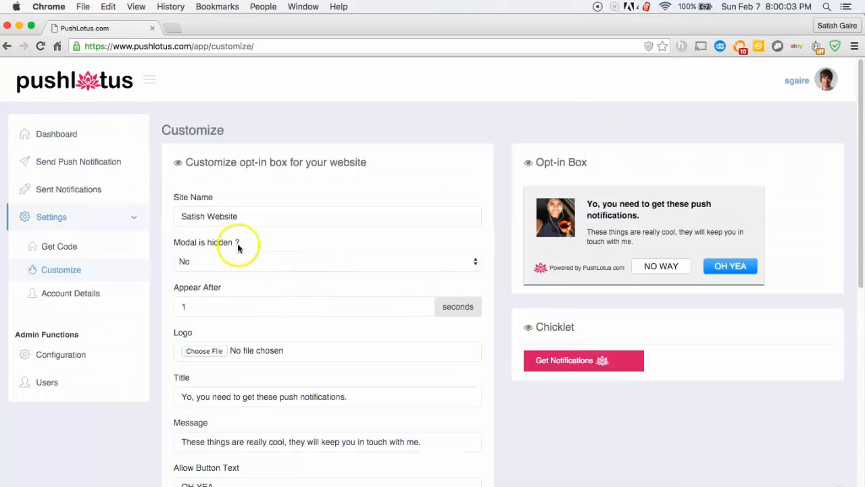
scroll(down, 3)
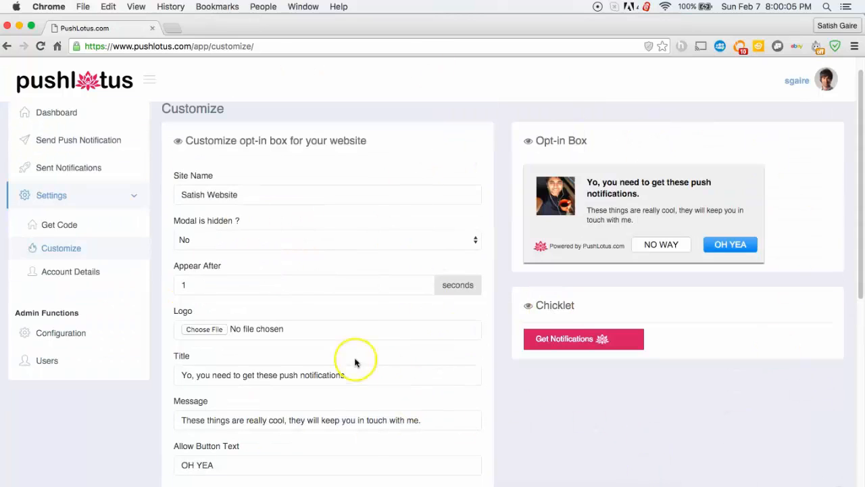
mouse_move(58, 228)
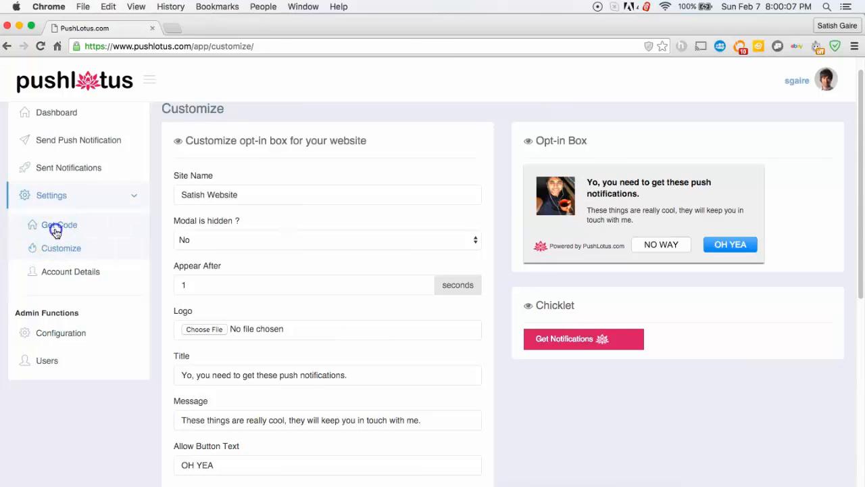
click(59, 224)
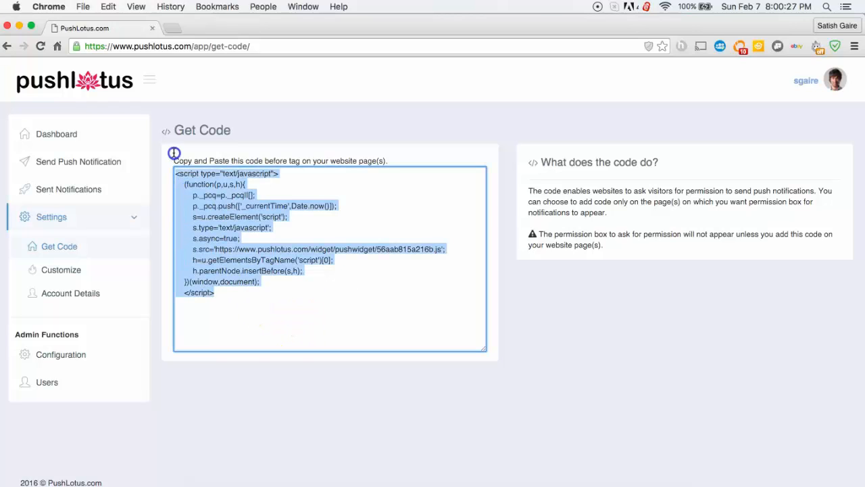
click(61, 270)
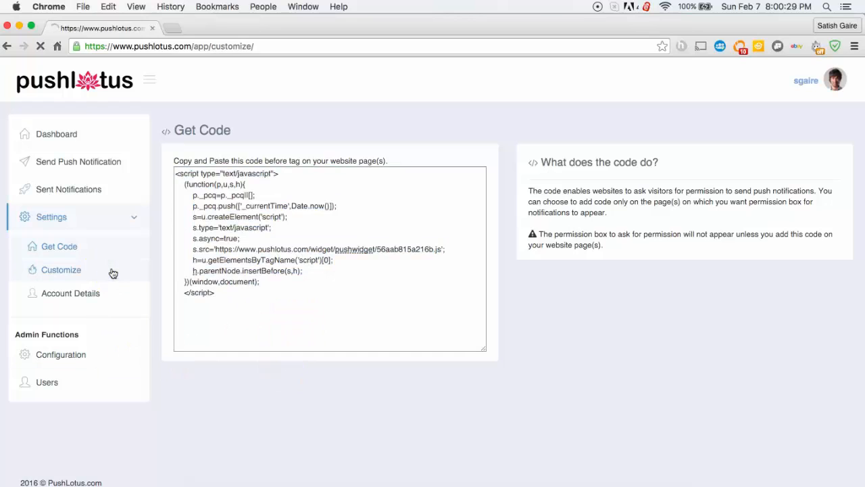
click(61, 270)
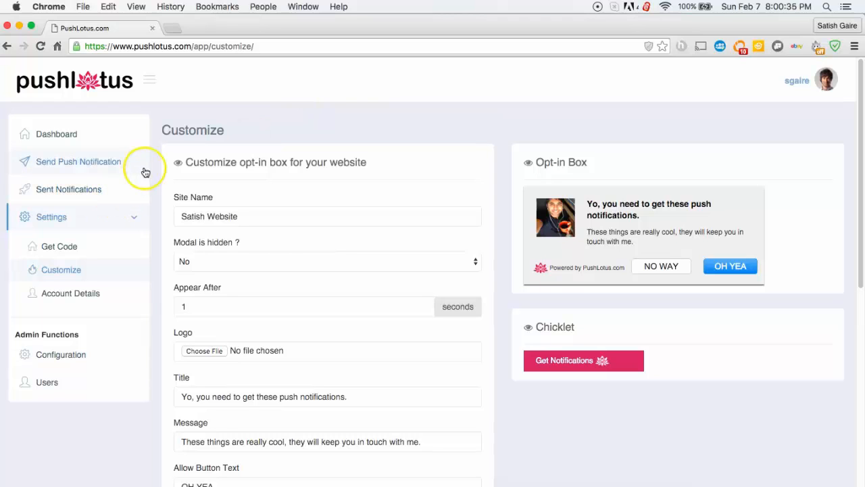
mouse_move(66, 162)
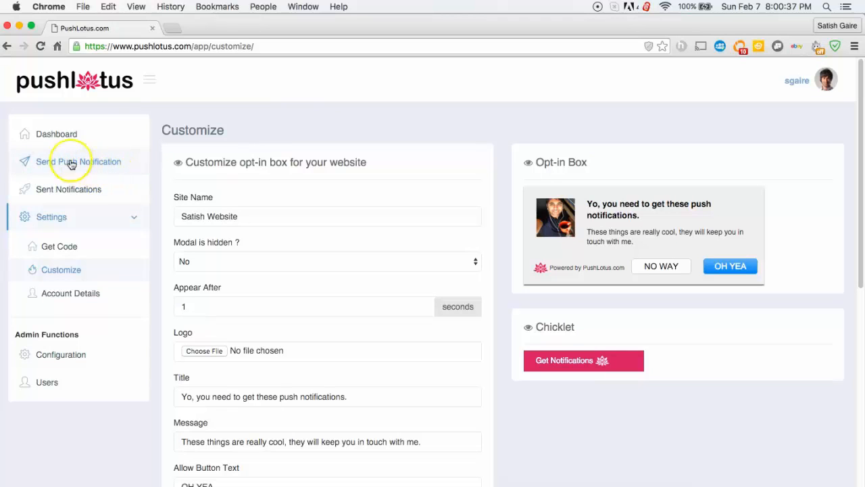
Step: Send notification 'Hello! How are you.' with message 'Click here to learn about our new product' linking to google.com
click(78, 161)
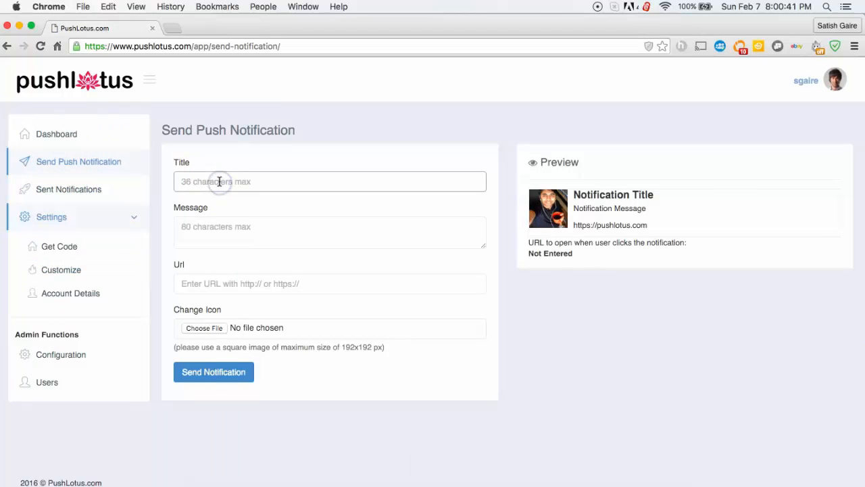
text(Hello! How are you.)
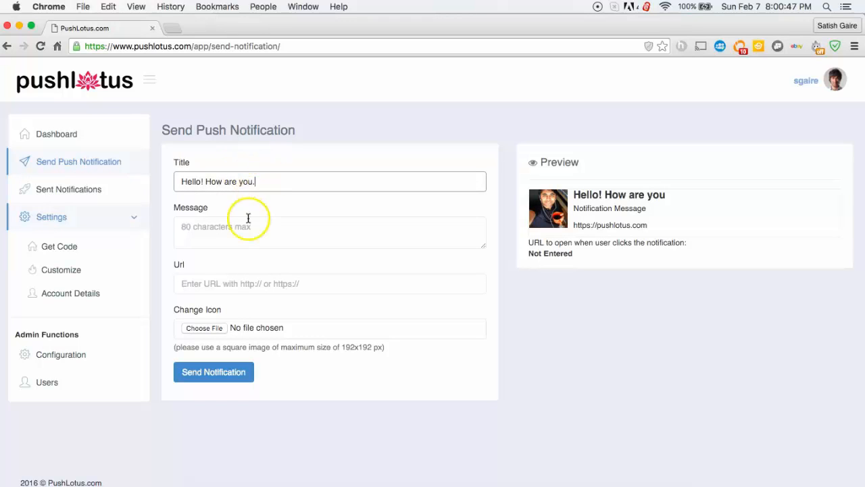
text(Cli)
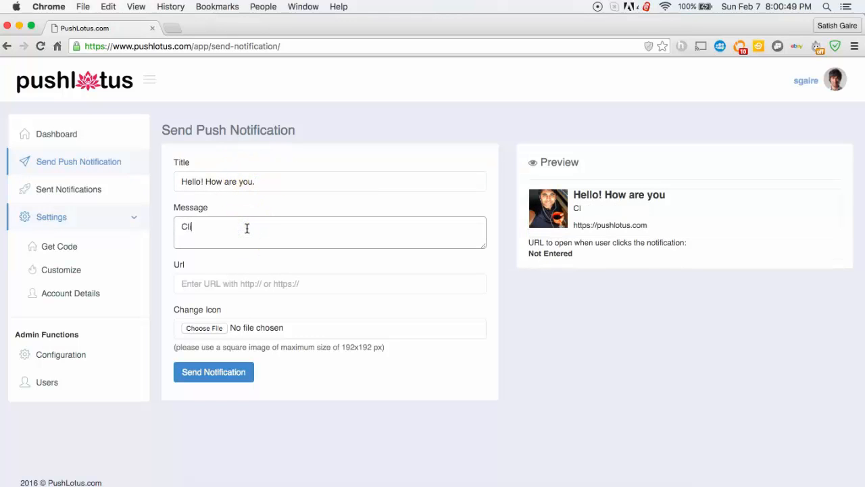
text(Click here to)
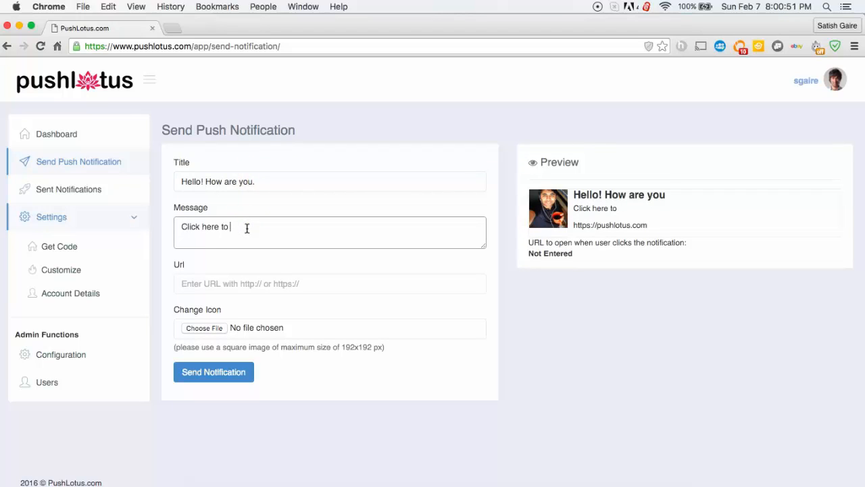
text(learn abo)
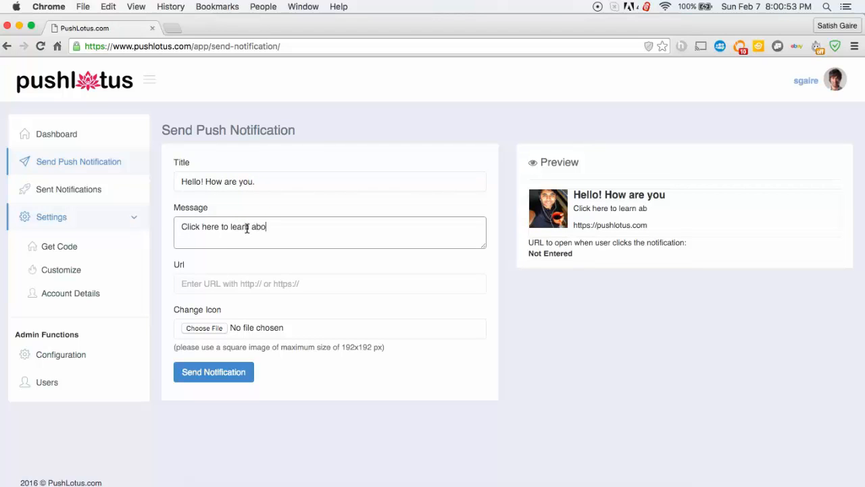
text(ut our new prdct)
click(330, 282)
text(http://google.com)
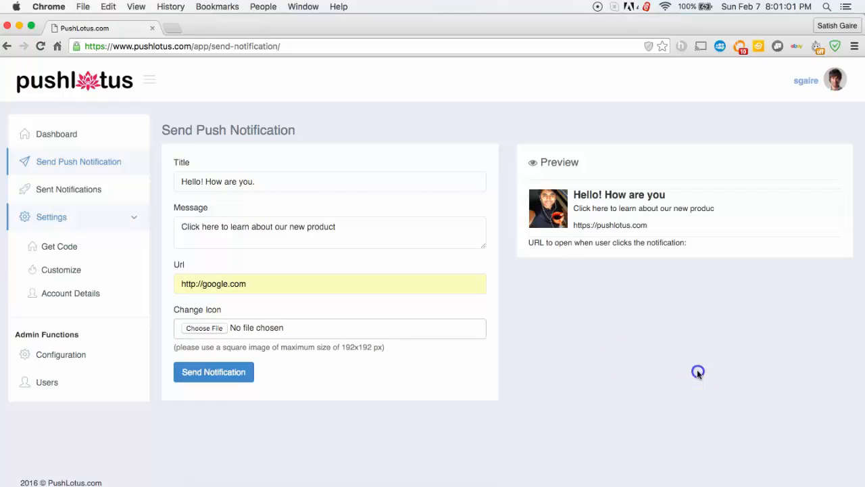
mouse_move(343, 332)
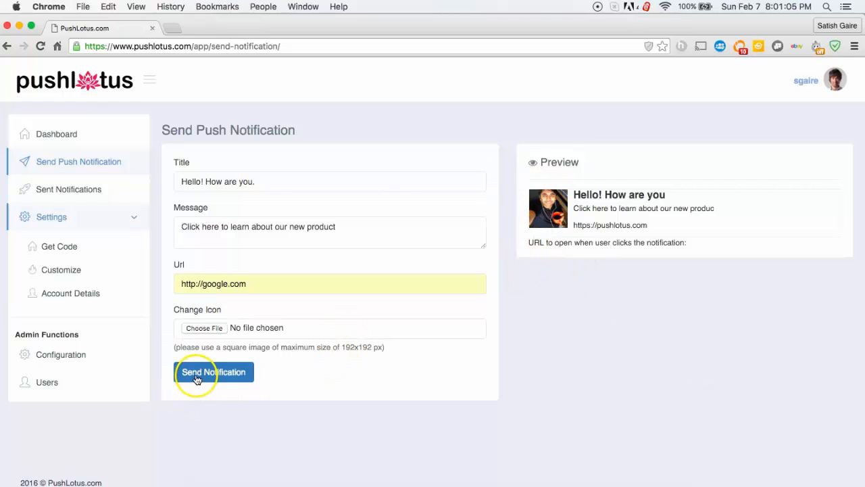
click(213, 372)
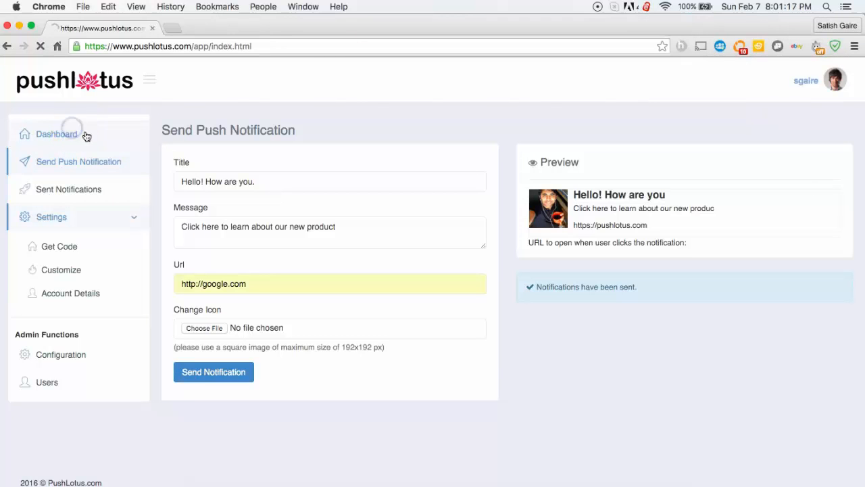
click(56, 133)
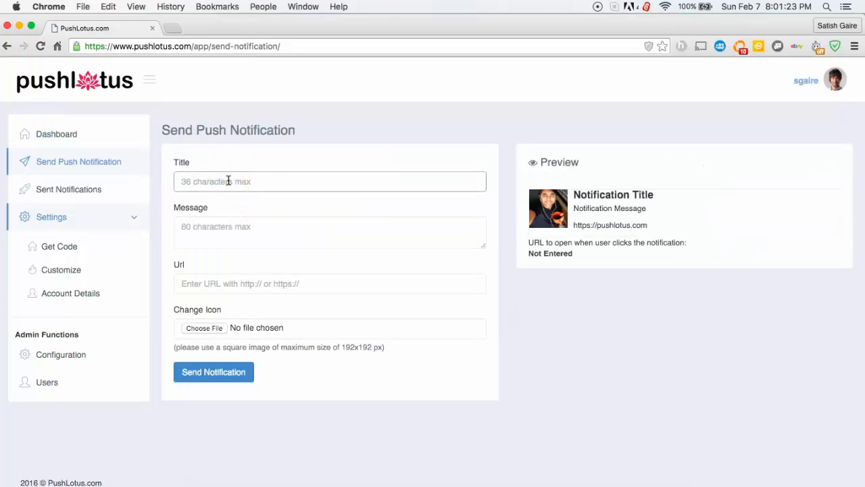
text(Howdy Test)
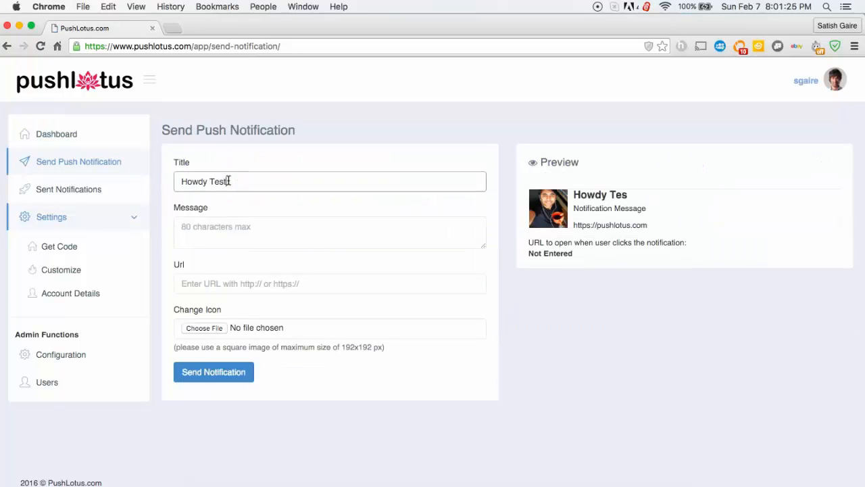
text(Hello Lo)
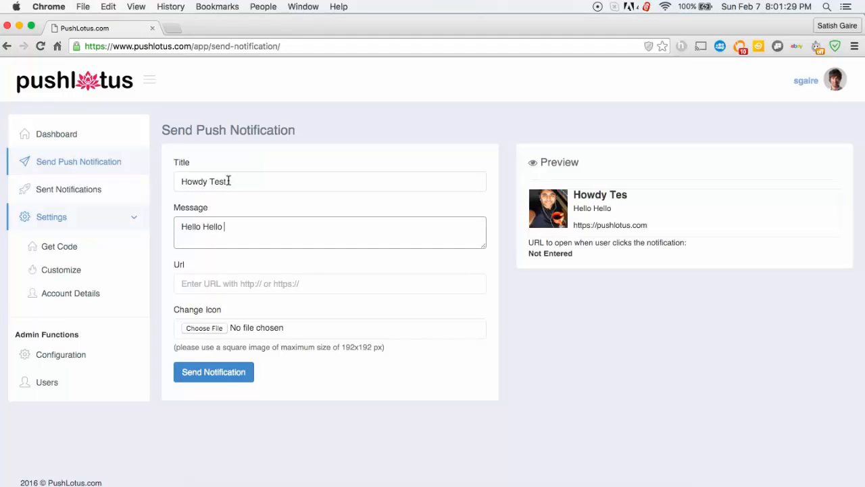
text(Click Here)
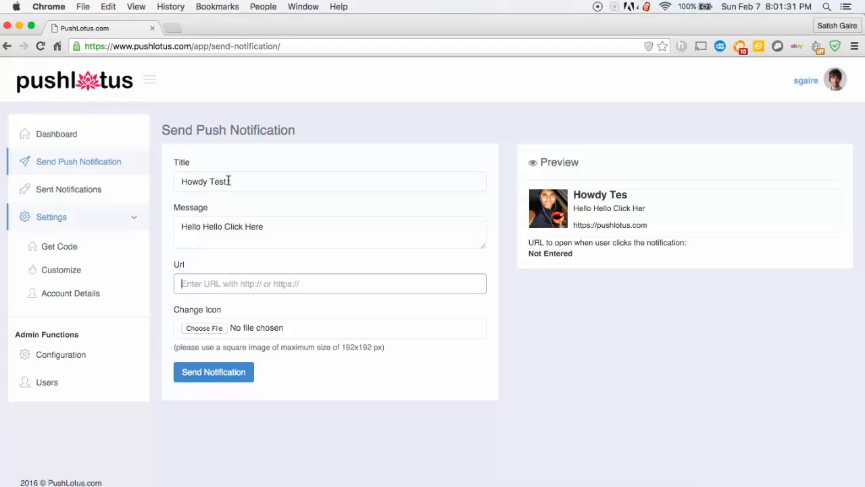
text(http://google.com)
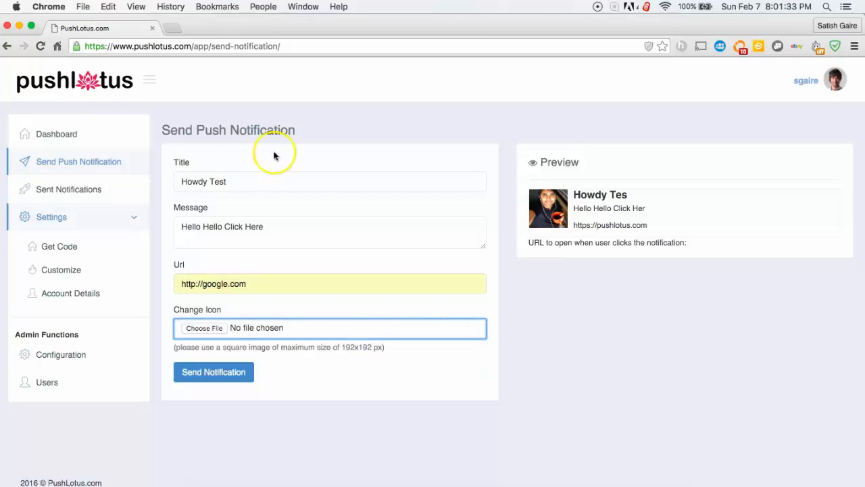
click(214, 371)
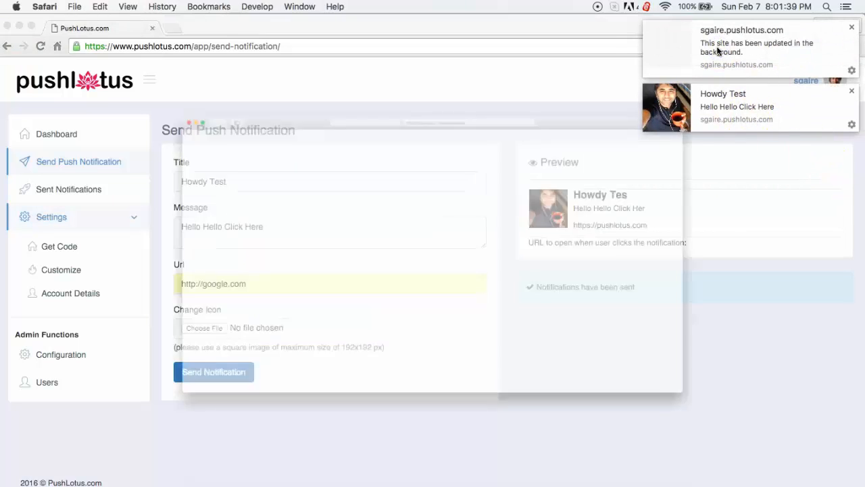
Step: Dismiss the site-updated notice and the Howdy Test desktop notification banner
click(737, 105)
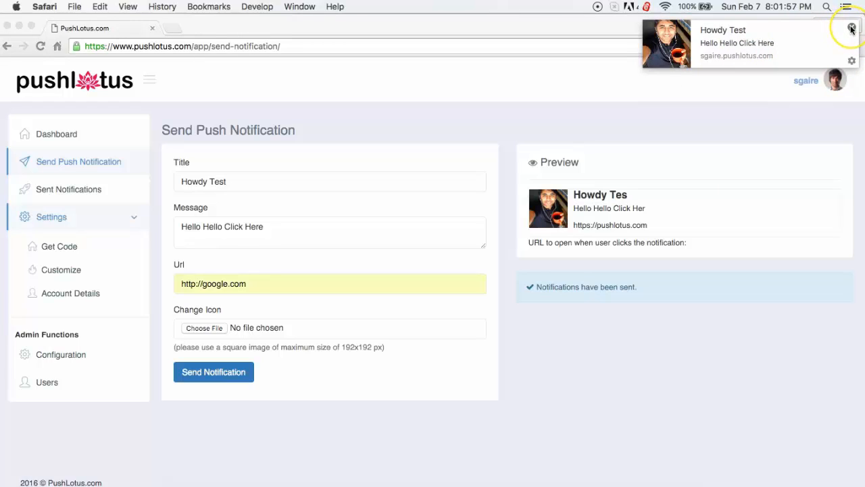
click(848, 27)
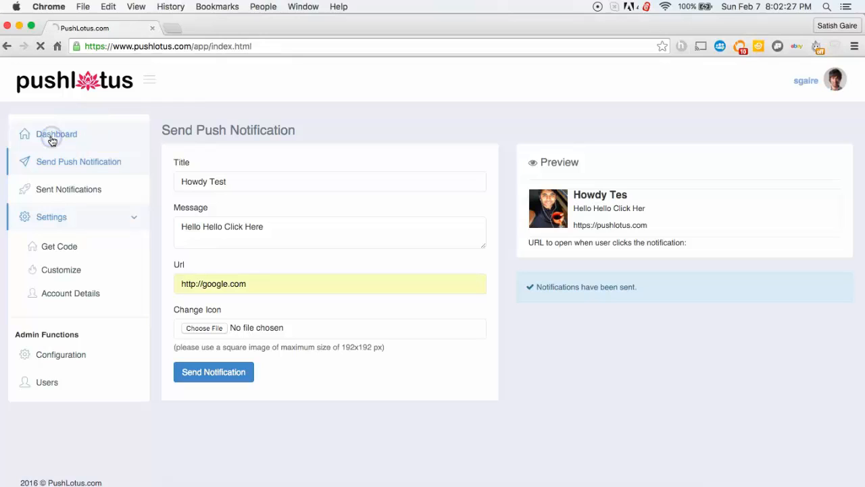
Step: View the dashboard showing Howdy Test as last notification, then head to Sent Notifications
click(57, 134)
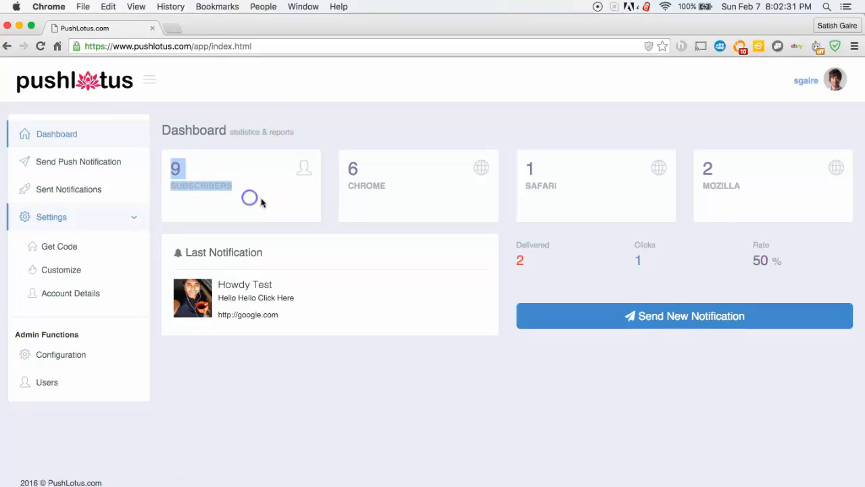
mouse_move(531, 143)
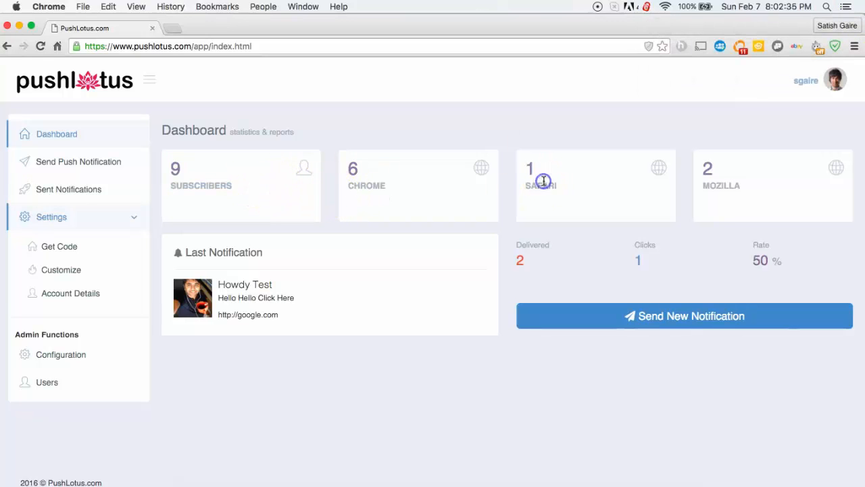
mouse_move(171, 275)
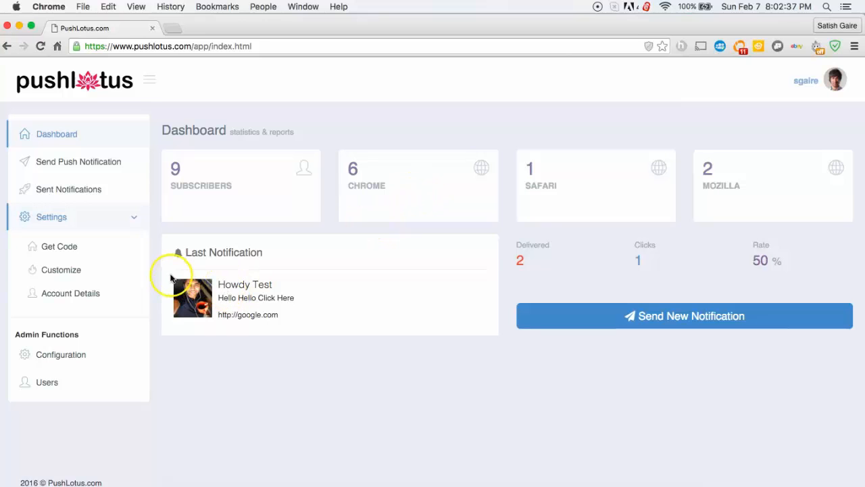
click(68, 189)
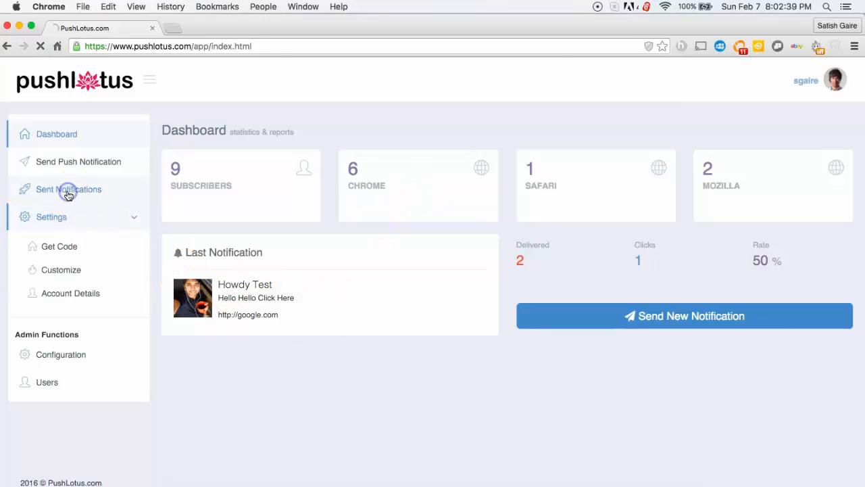
click(68, 189)
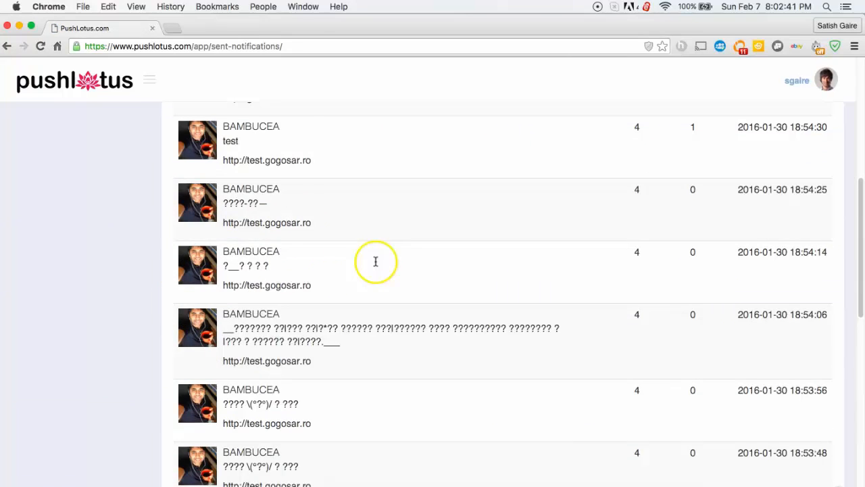
click(149, 80)
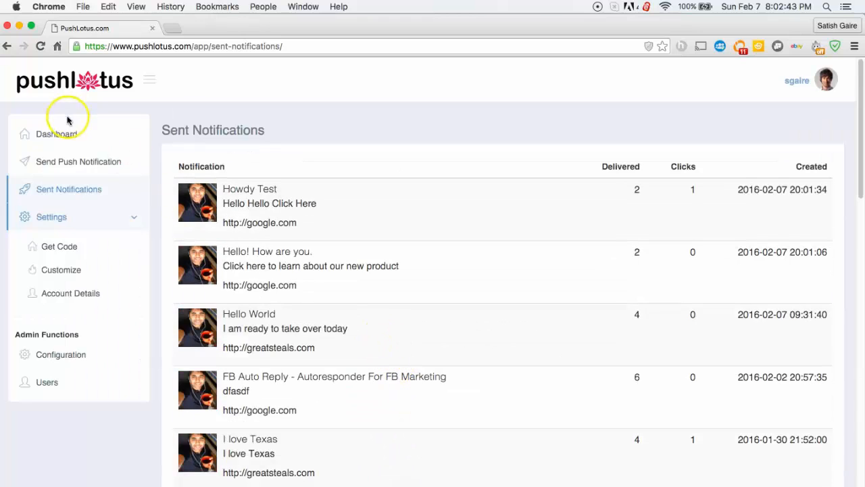
click(56, 134)
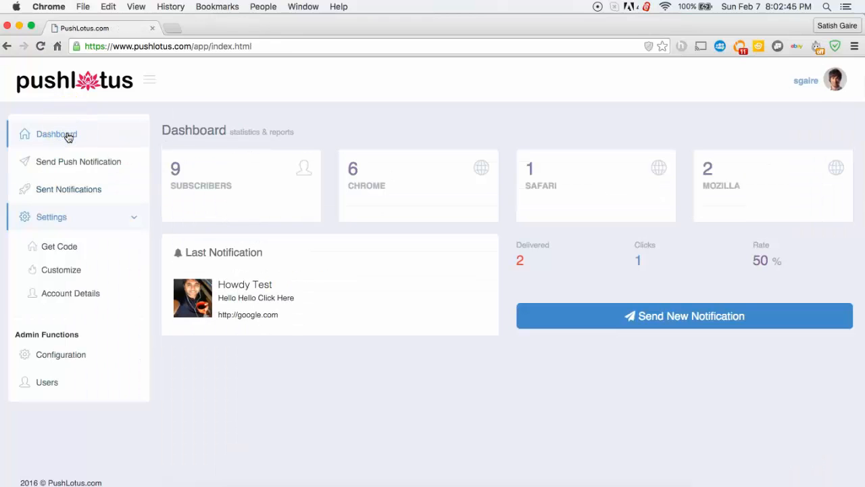